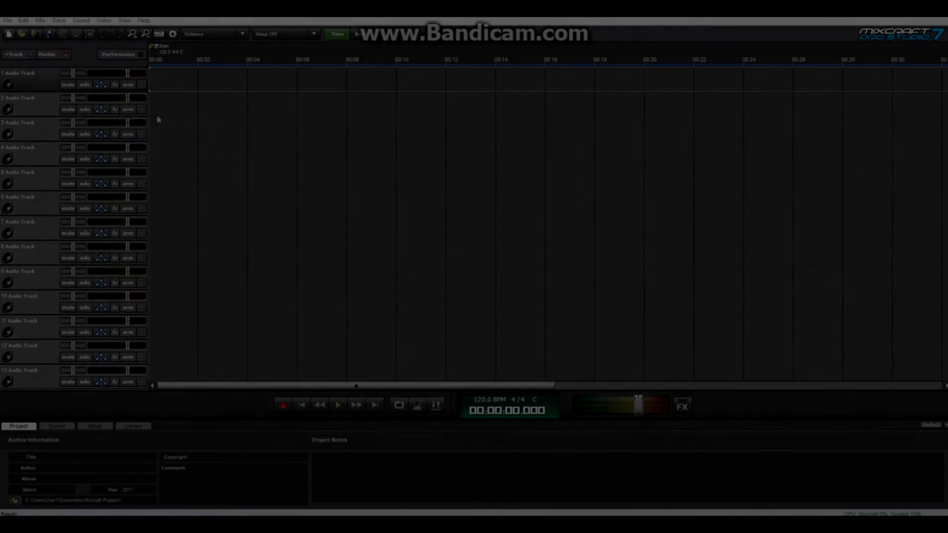
mouse_move(114, 84)
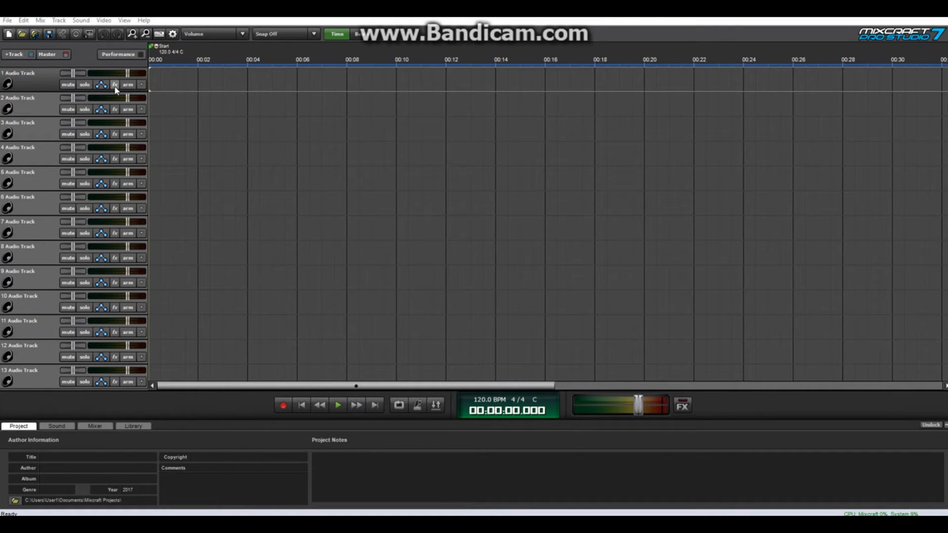
mouse_move(115, 89)
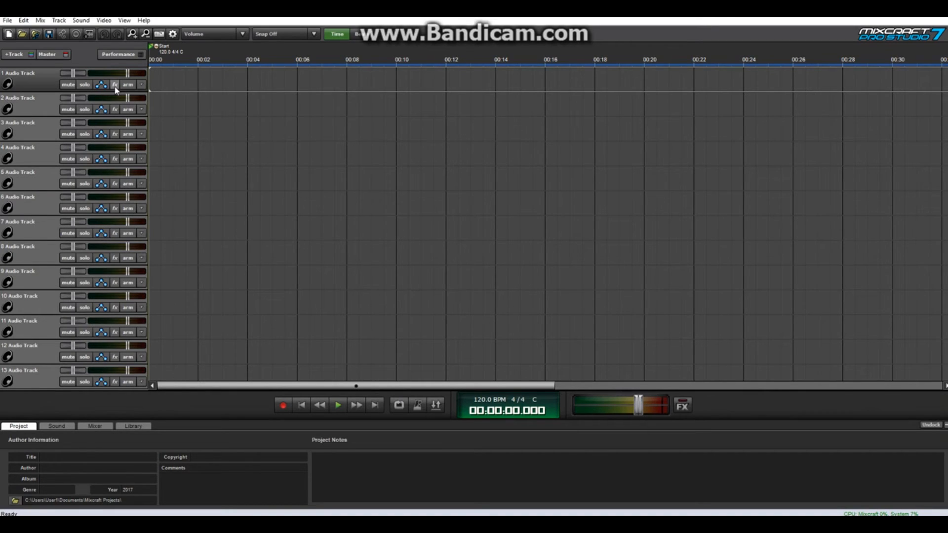
Add Auto-Tune Evo to Track 1's effects, view its editor, then remove it.
click(114, 85)
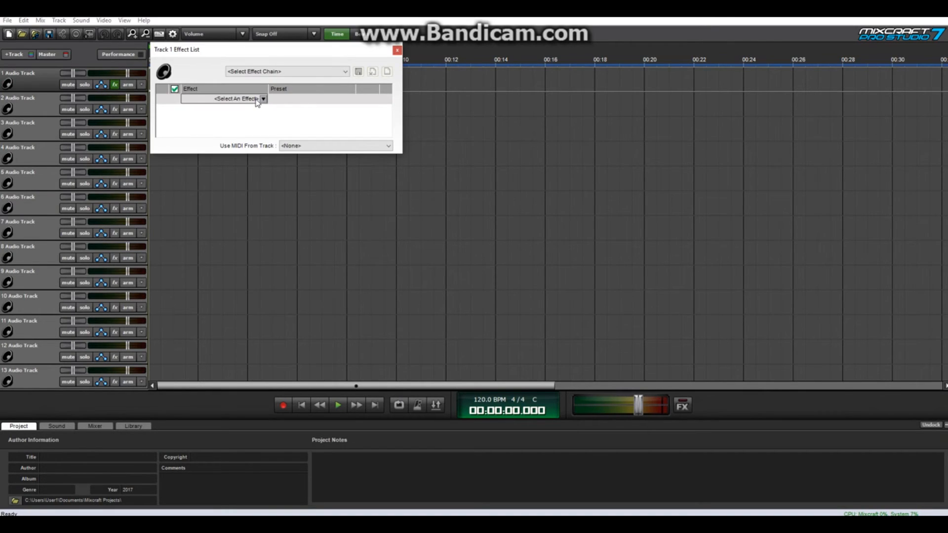
click(236, 99)
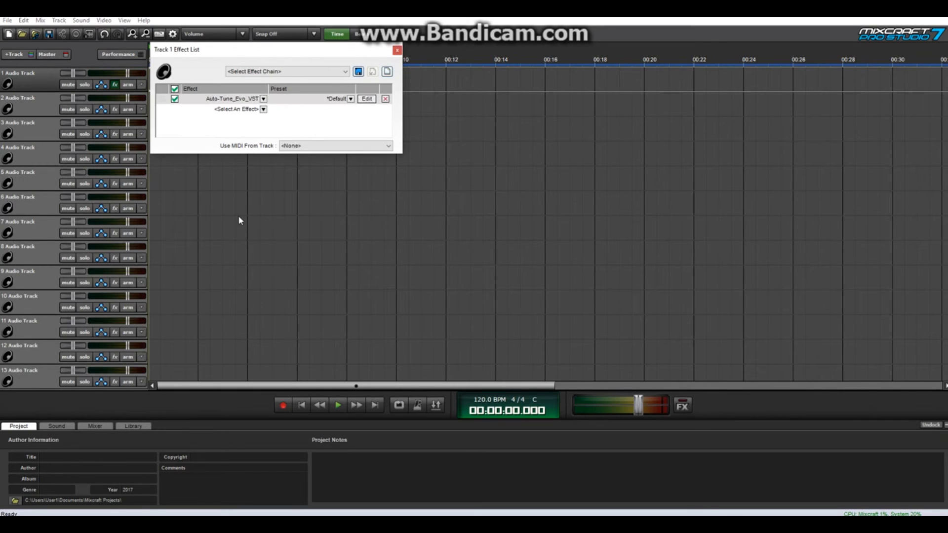
click(367, 99)
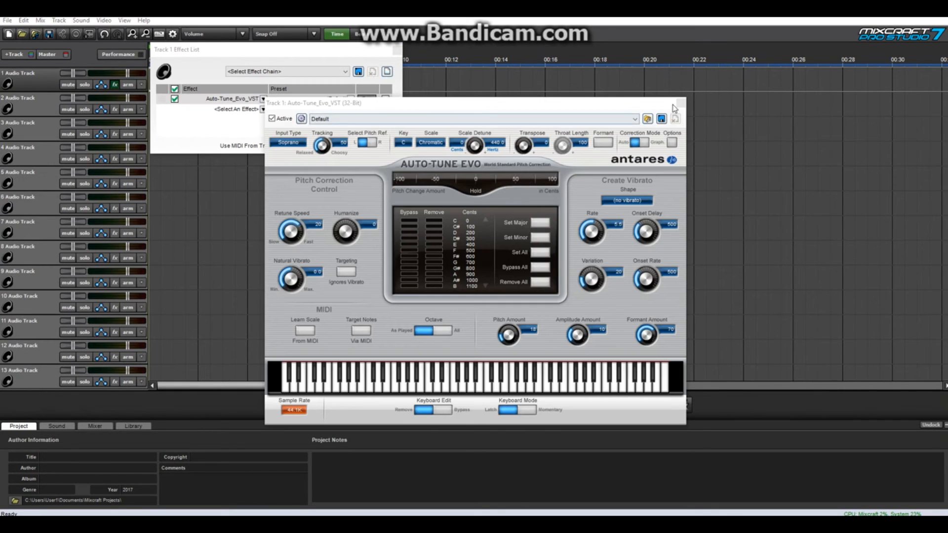
click(672, 104)
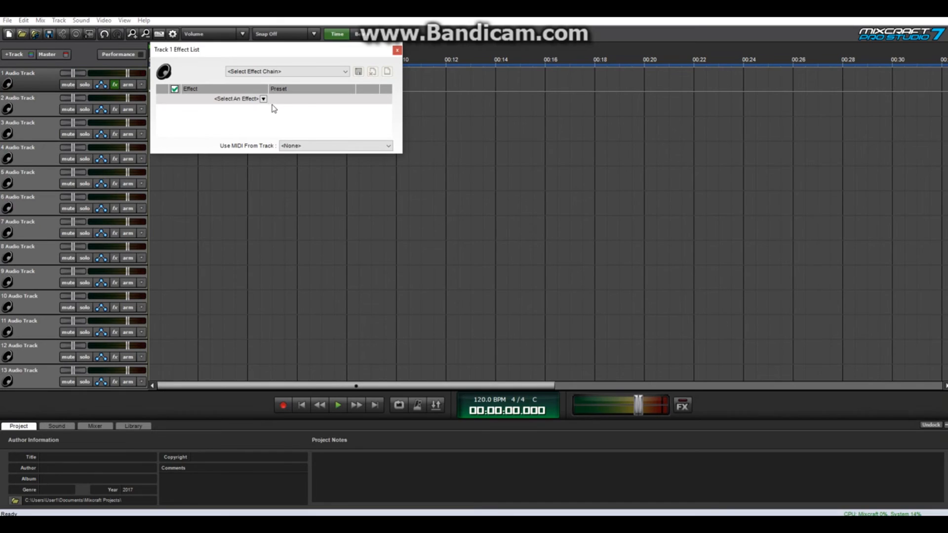
Select iZotope Ozone 5 as Track 1's effect and close the Ozone 5 window.
click(263, 99)
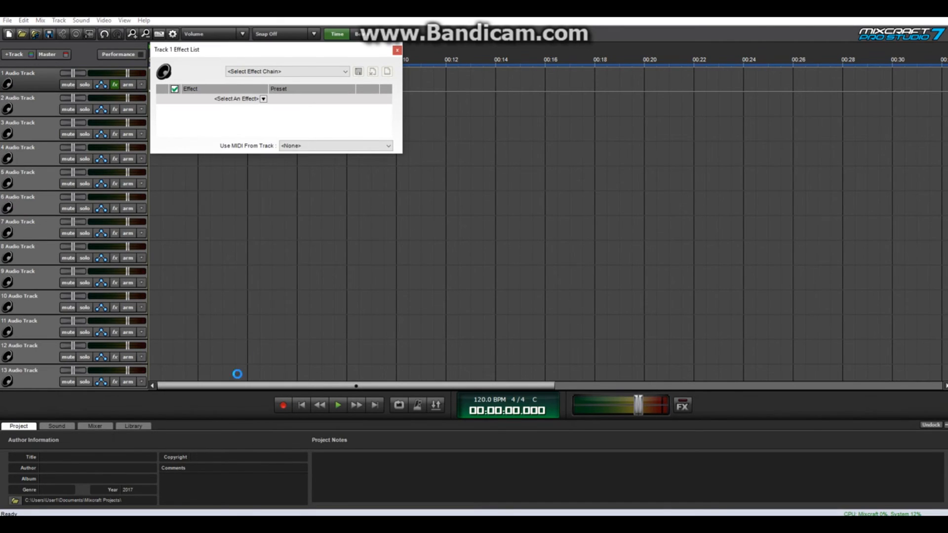
click(264, 98)
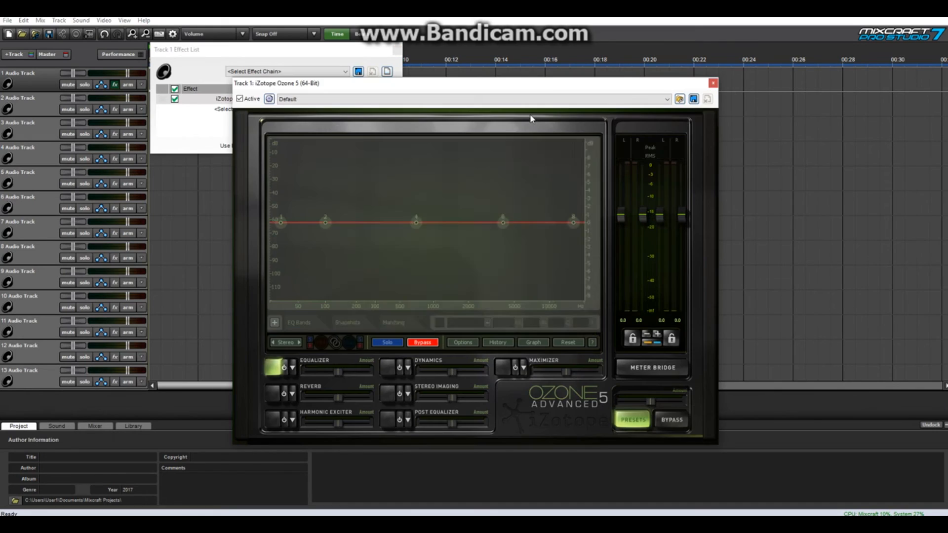
click(712, 83)
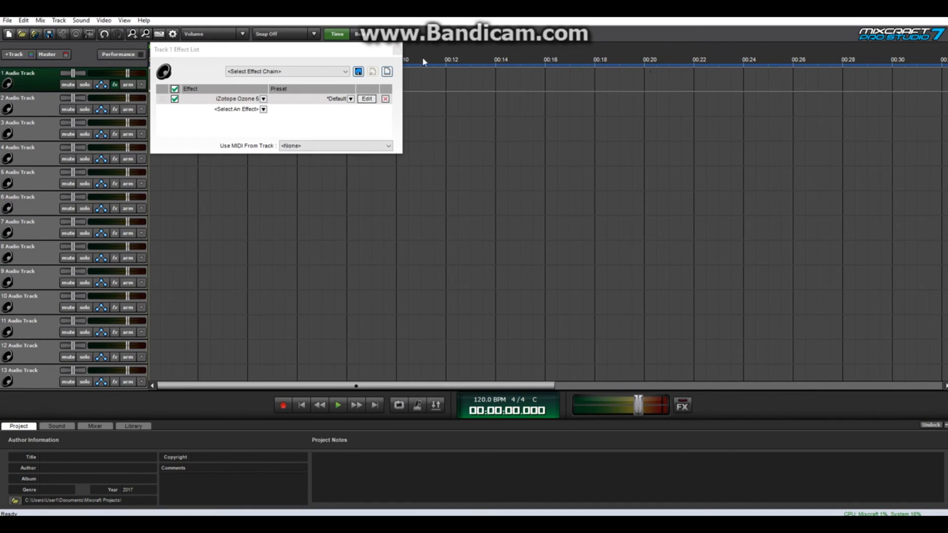